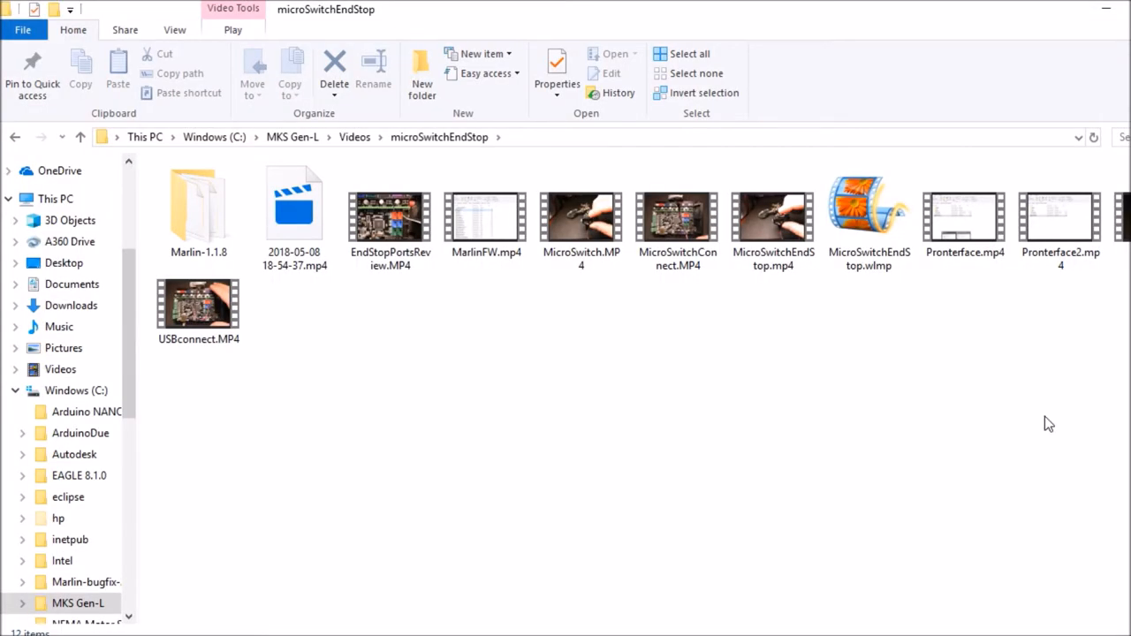
Step: Open Marlin.ino from the Marlin-1.1.8 > Marlin firmware folder in the Arduino IDE
{"action": "left_click", "coordinate": [198, 208]}
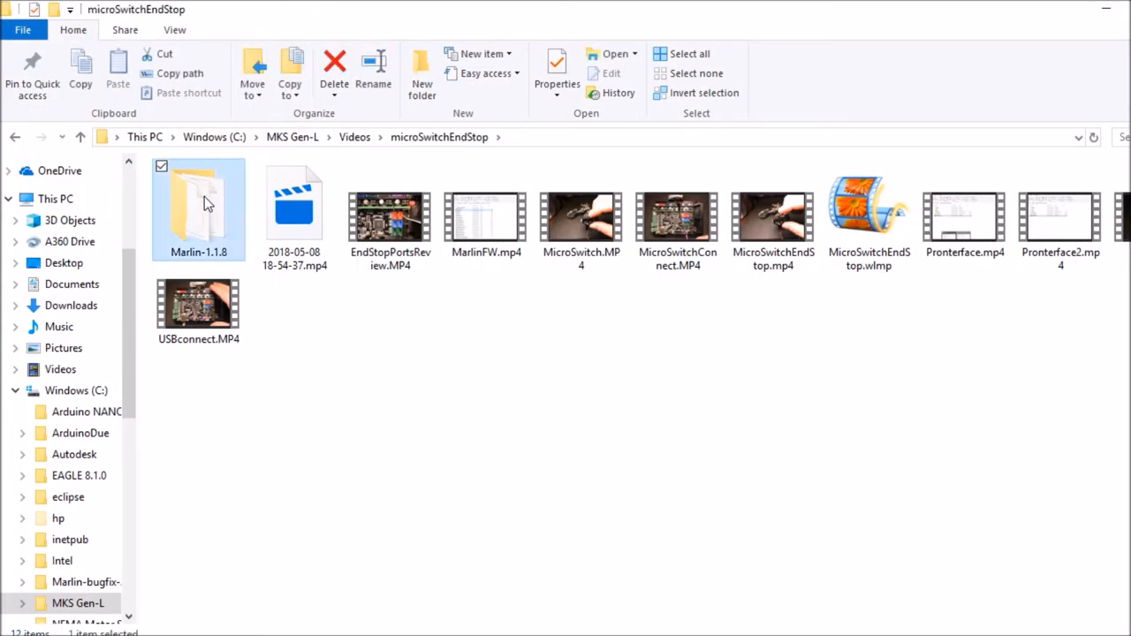
{"action": "double_click", "coordinate": [198, 209]}
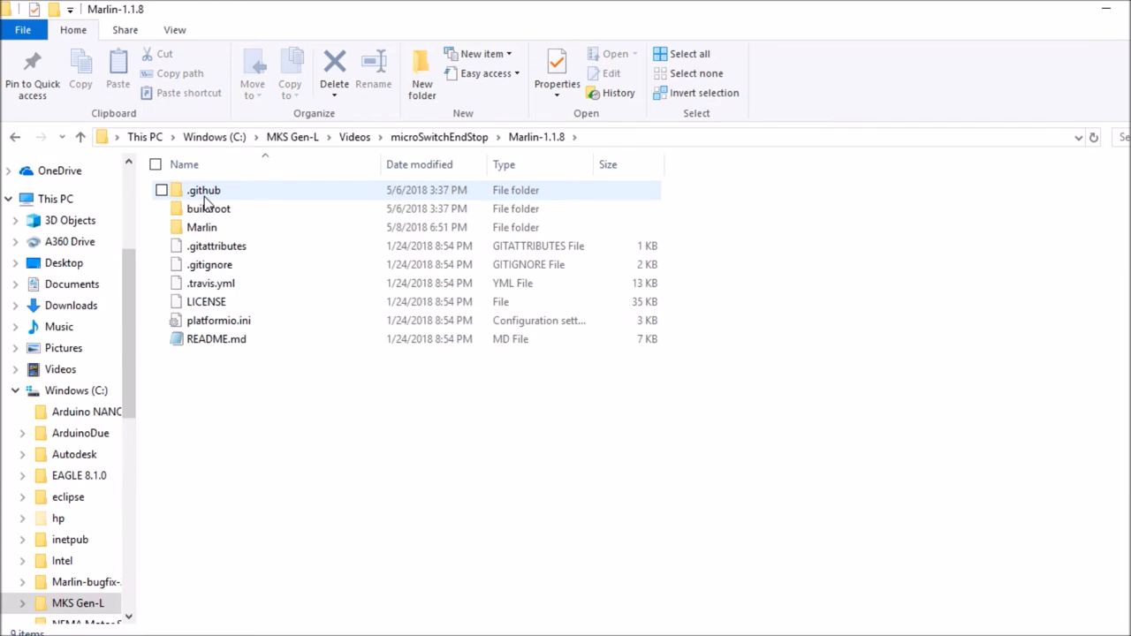
{"action": "double_click", "coordinate": [201, 228]}
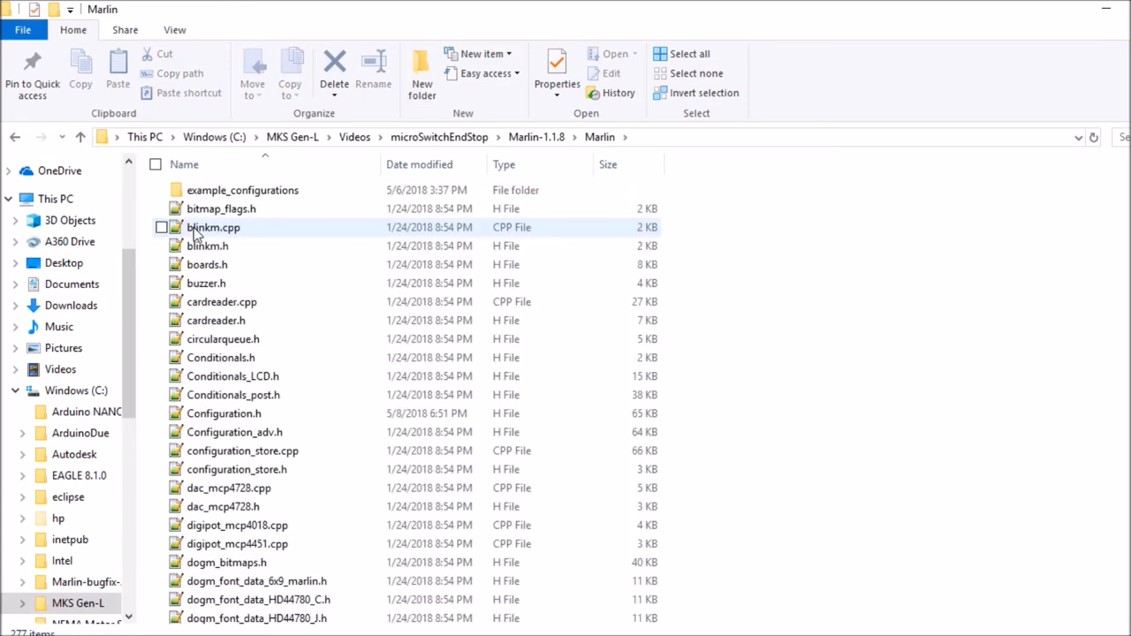
{"action": "mouse_move", "coordinate": [212, 227]}
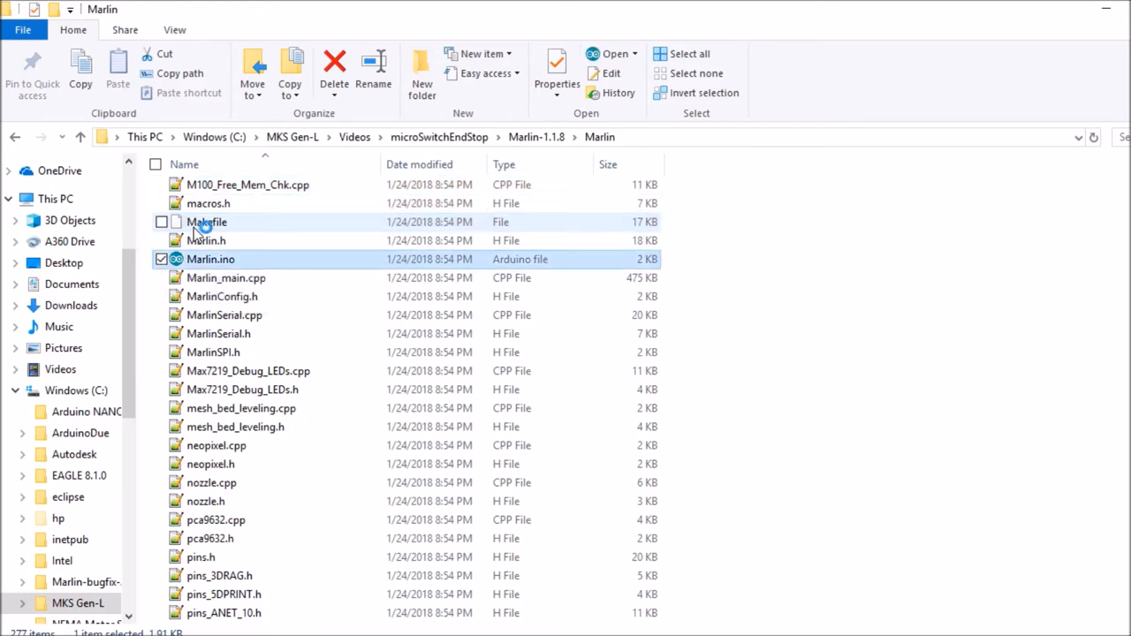
{"action": "double_click", "coordinate": [211, 258]}
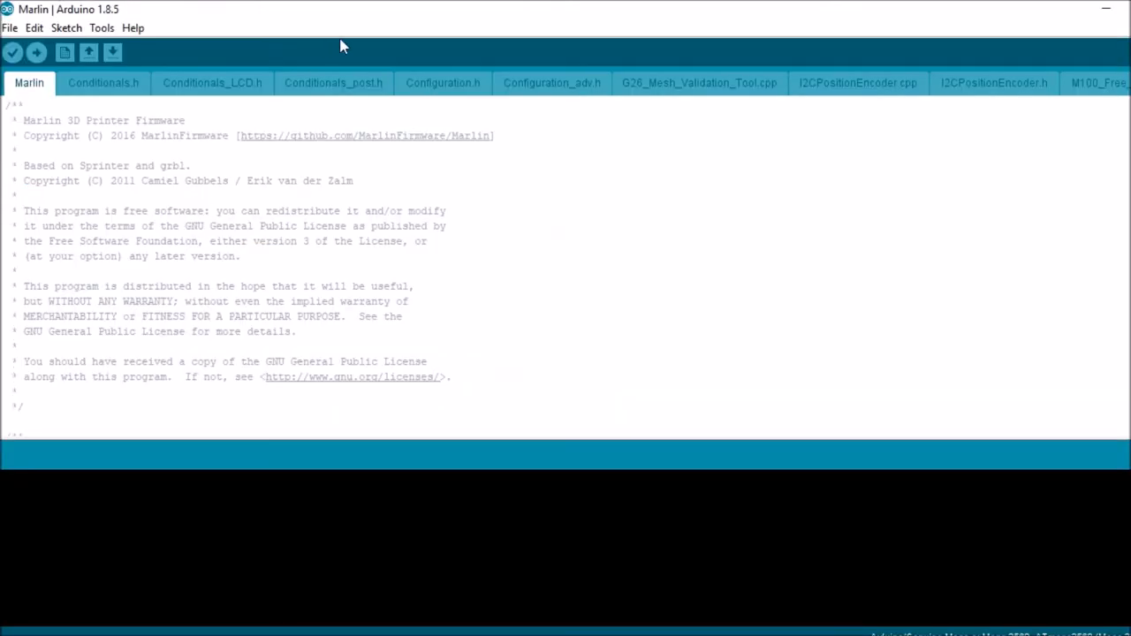
Step: Search Configuration.h for 'x_min' to reach the endstop settings section
{"action": "left_click", "coordinate": [442, 82]}
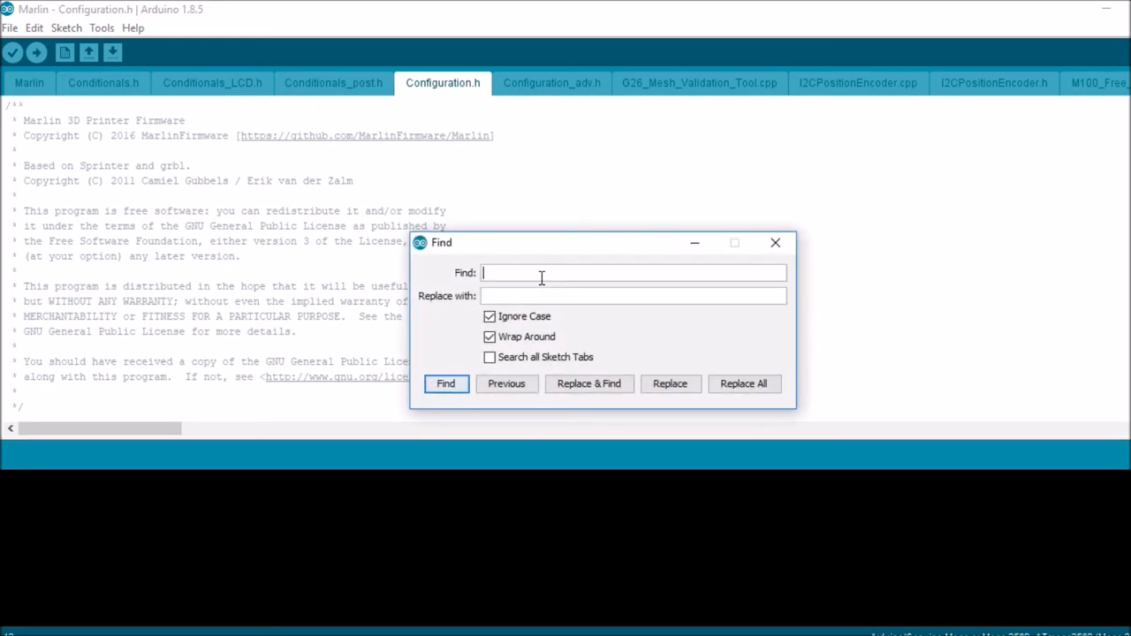
{"action": "type", "text": "x_mi"}
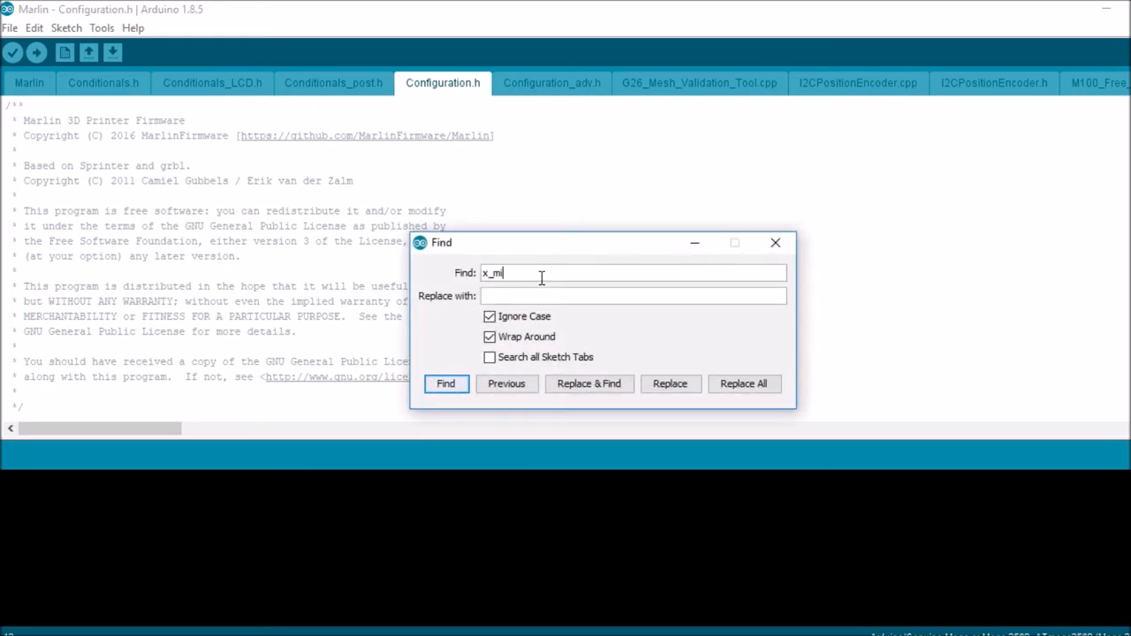
{"action": "left_click", "coordinate": [445, 383]}
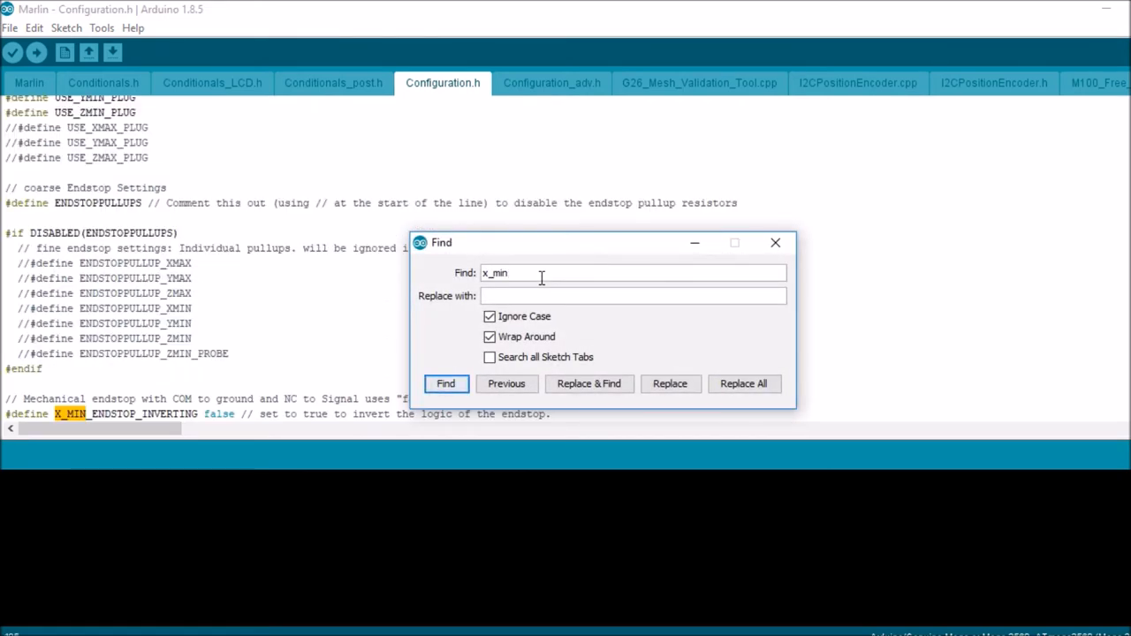
{"action": "left_click", "coordinate": [775, 242]}
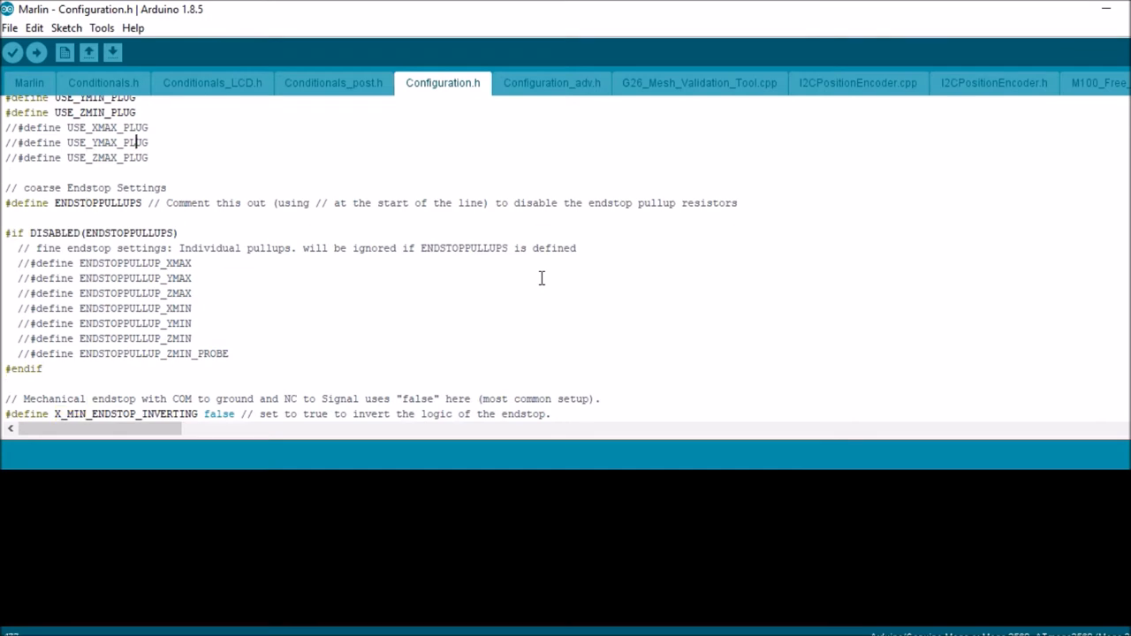
Step: Remove the leading // from the //#define USE_YMAX_PLUG line
{"action": "double_click", "coordinate": [135, 143]}
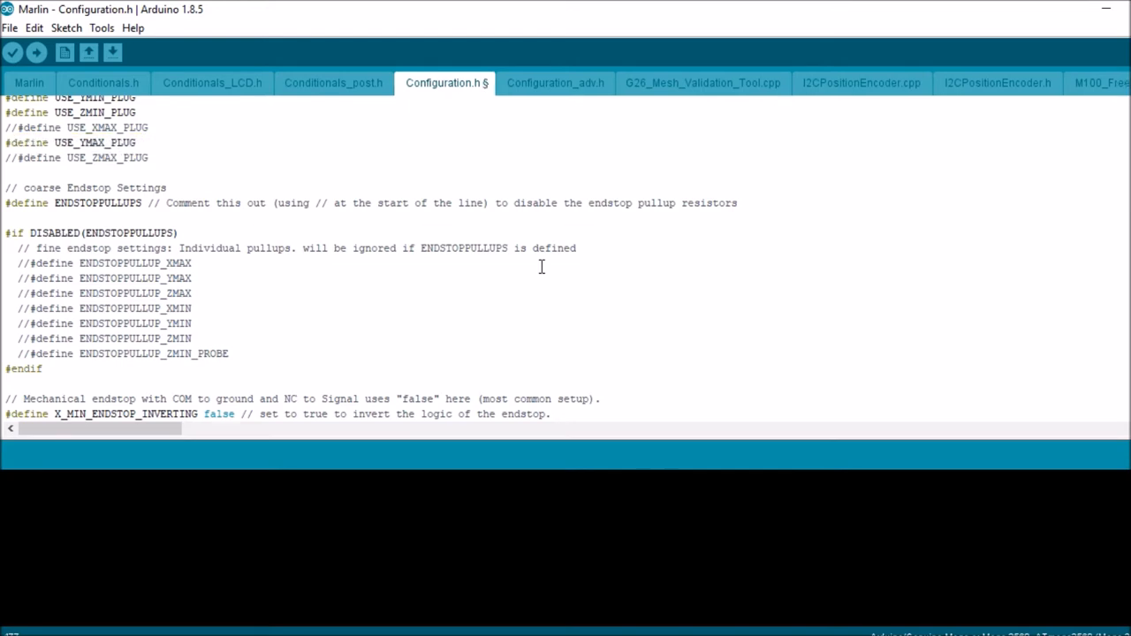
{"action": "left_click", "coordinate": [102, 27]}
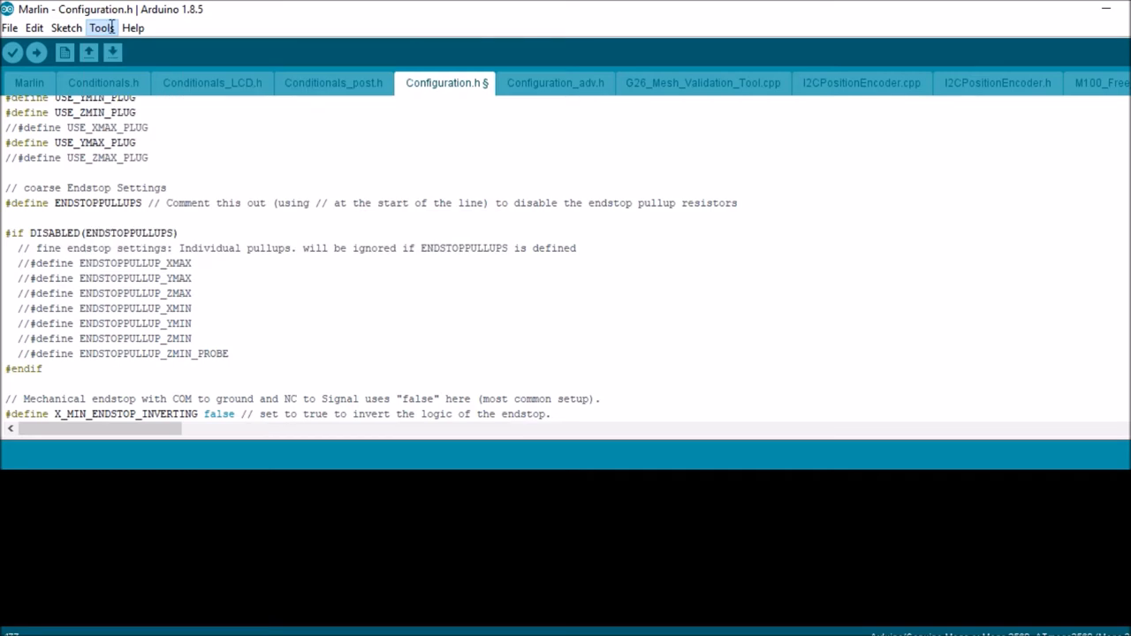
Step: Check the Tools board and port settings, then upload the edited Marlin firmware
{"action": "left_click", "coordinate": [102, 28]}
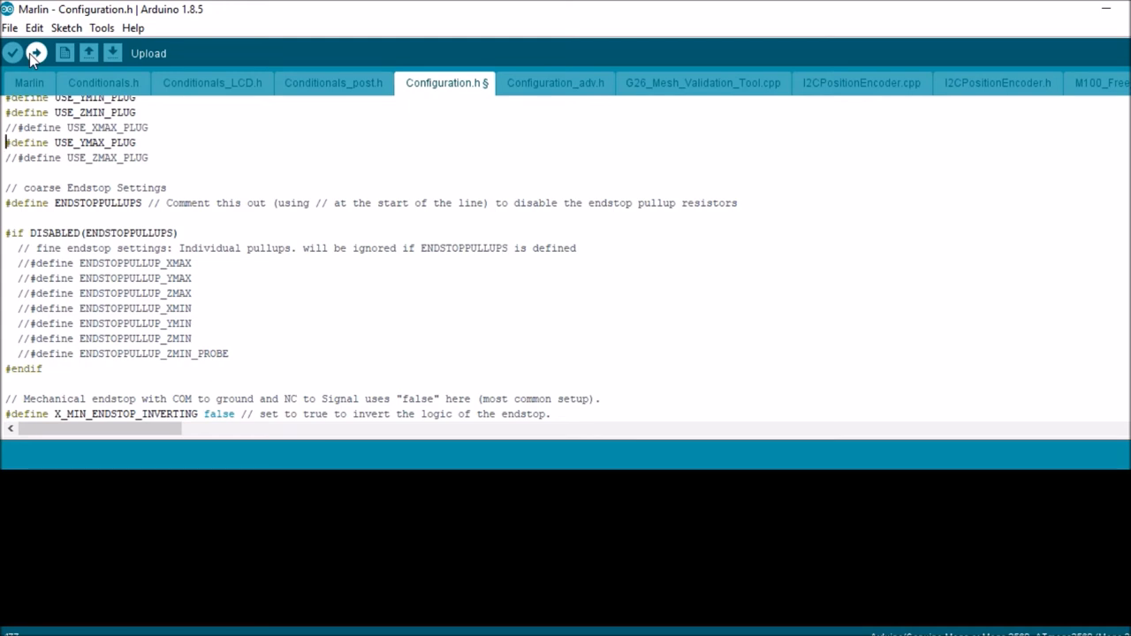
{"action": "left_click", "coordinate": [12, 53]}
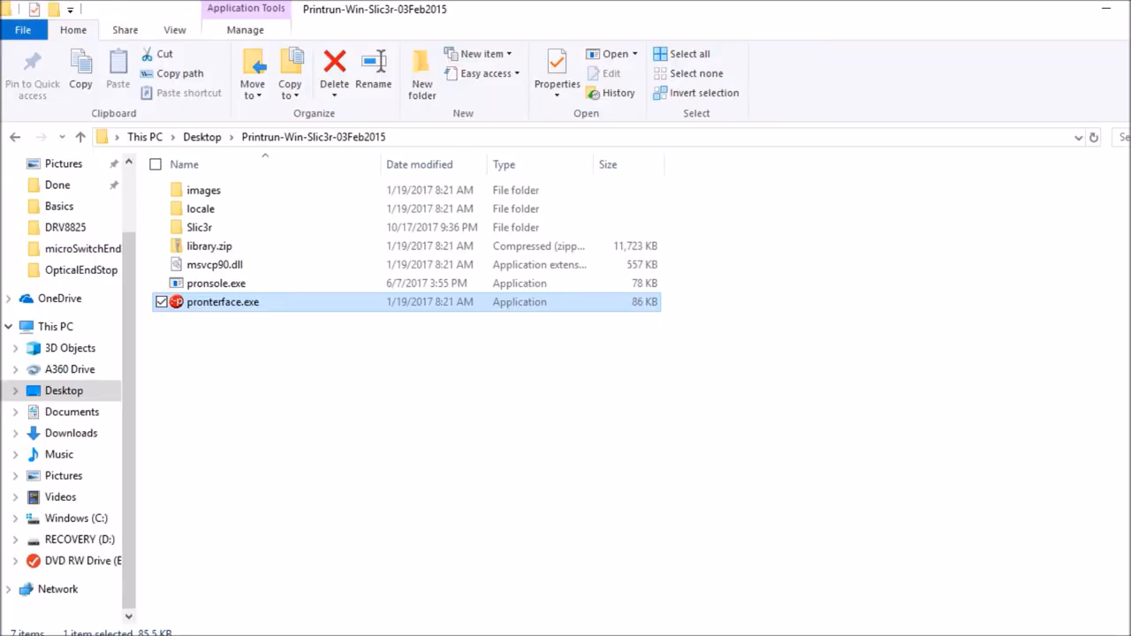
Step: Launch pronterface.exe and connect to the printer on COM3 at 250000 baud
{"action": "double_click", "coordinate": [223, 301]}
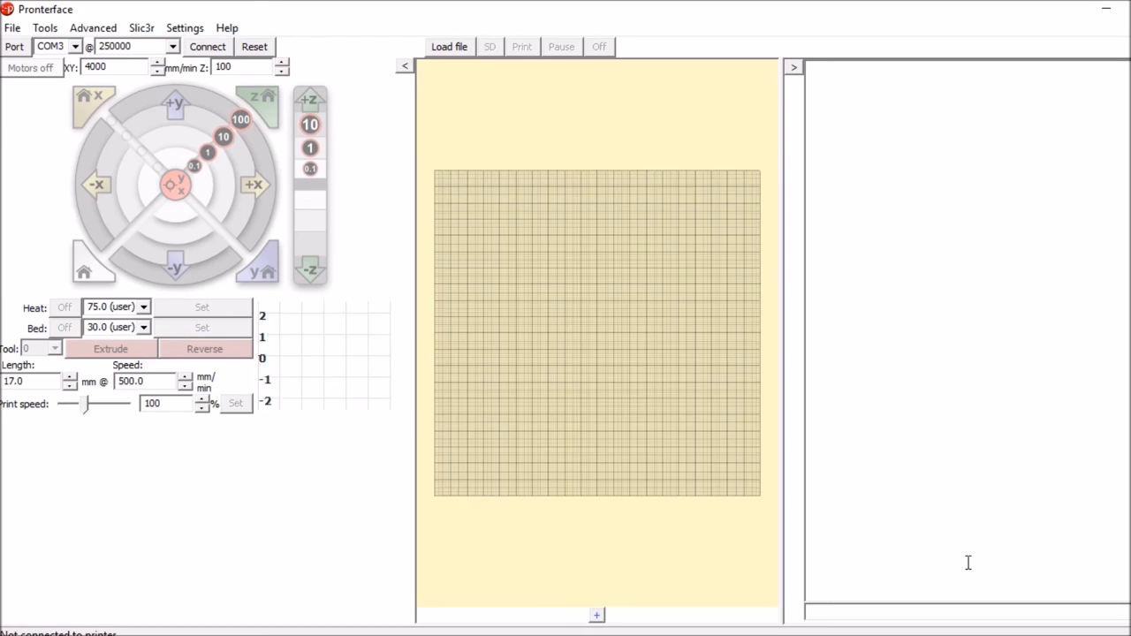
{"action": "left_click", "coordinate": [207, 45]}
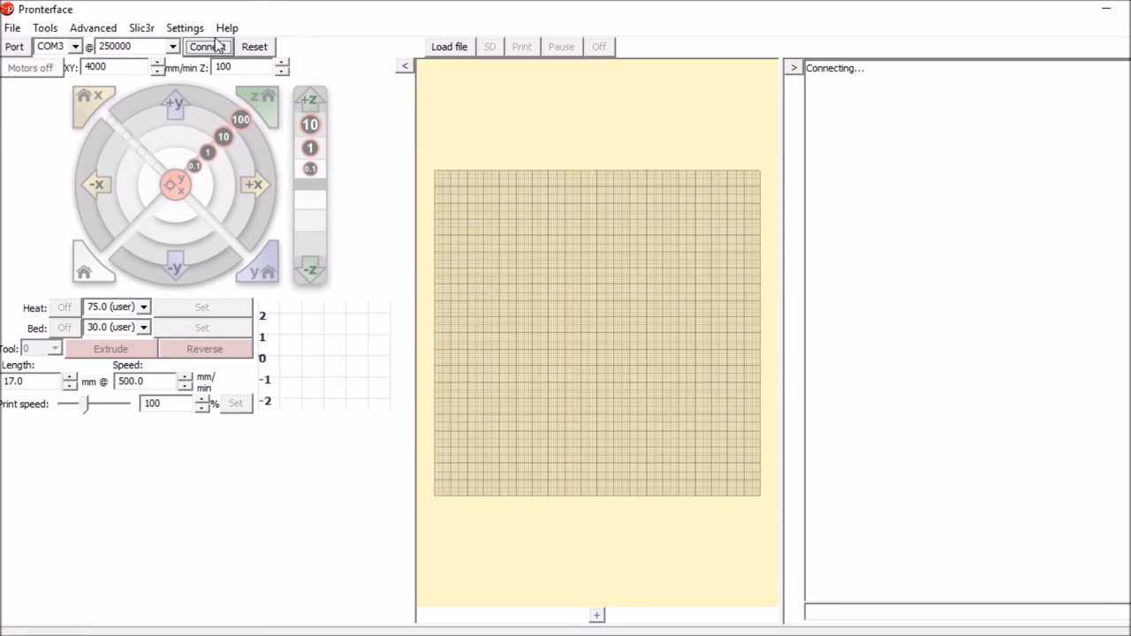
{"action": "left_click", "coordinate": [209, 46]}
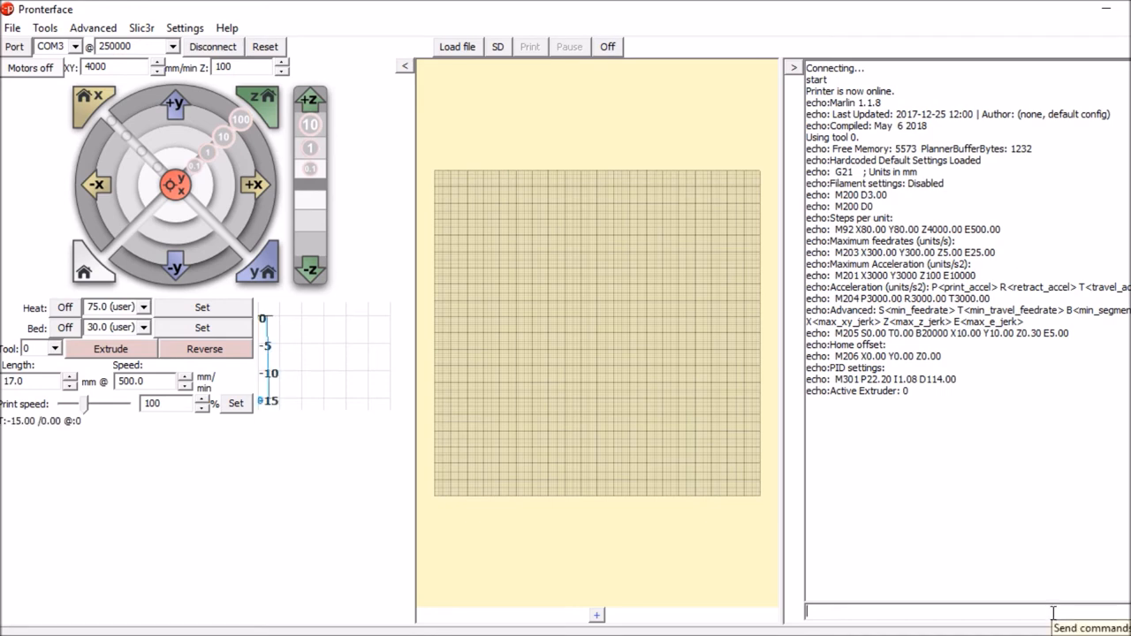
Step: Send M119 repeatedly, watching y_max go open, TRIGGERED, then open again
{"action": "type", "text": "m119"}
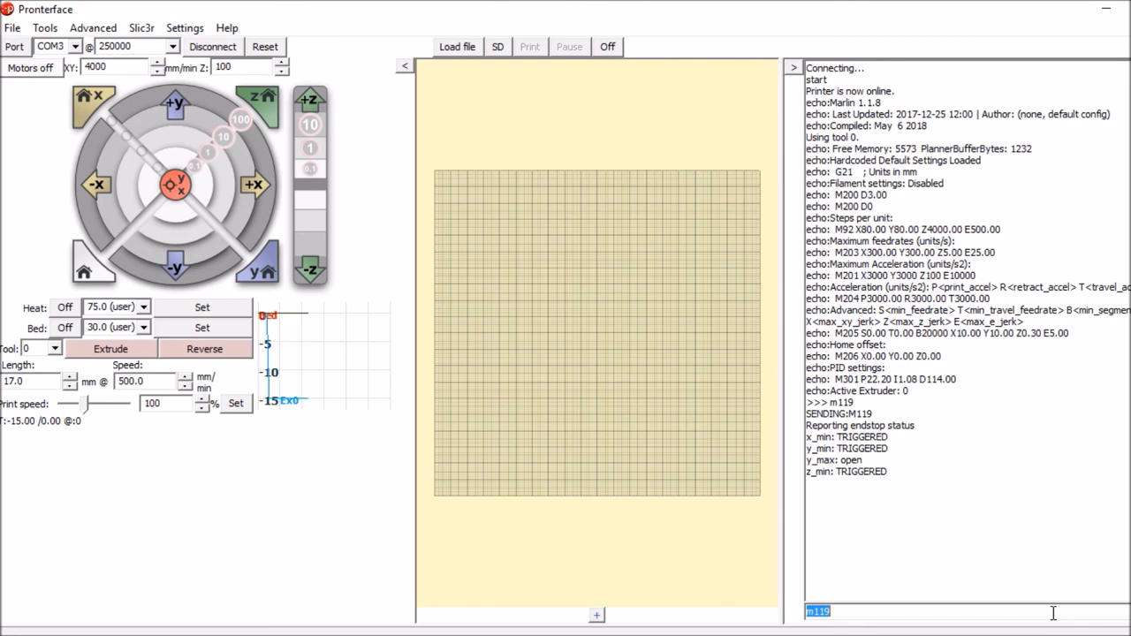
{"action": "key", "text": "Return"}
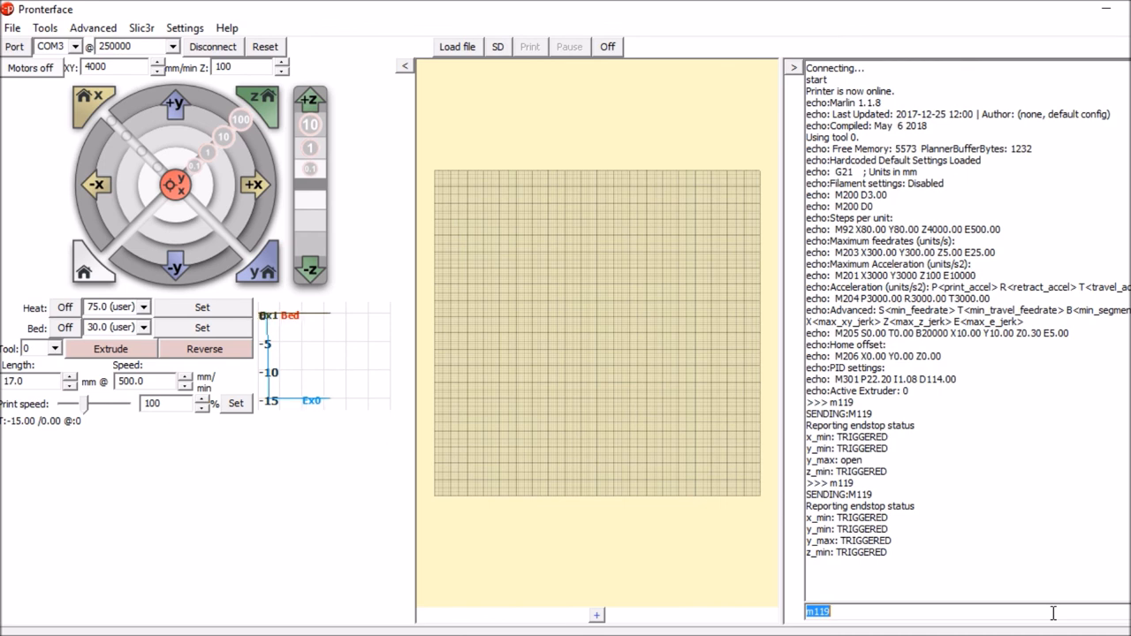
{"action": "scroll", "scroll_direction": "down", "scroll_amount": 3}
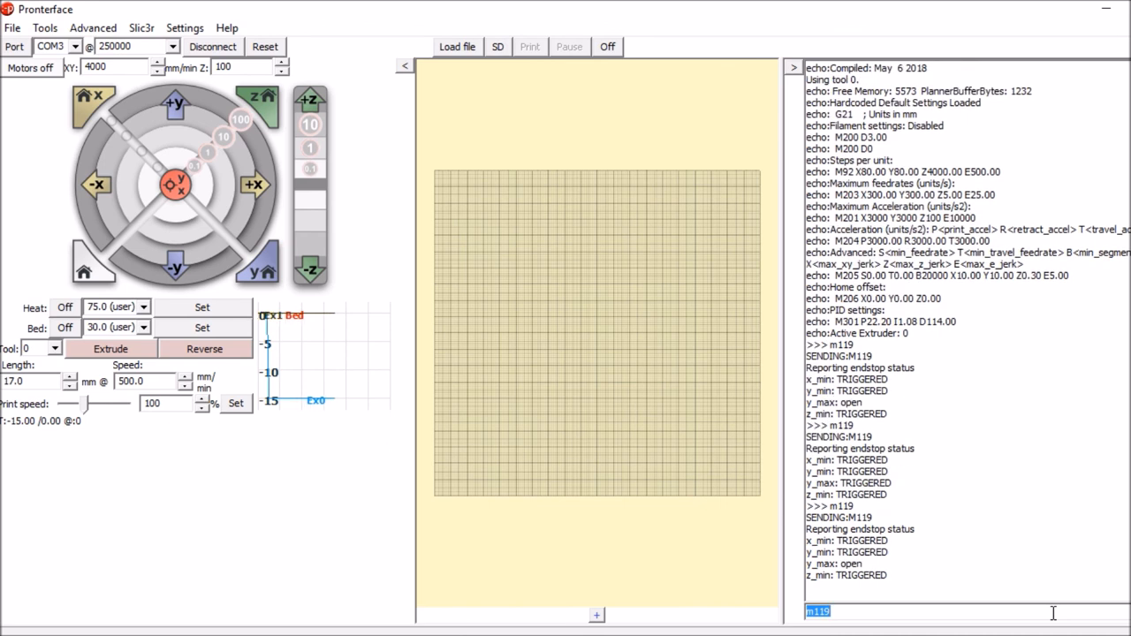